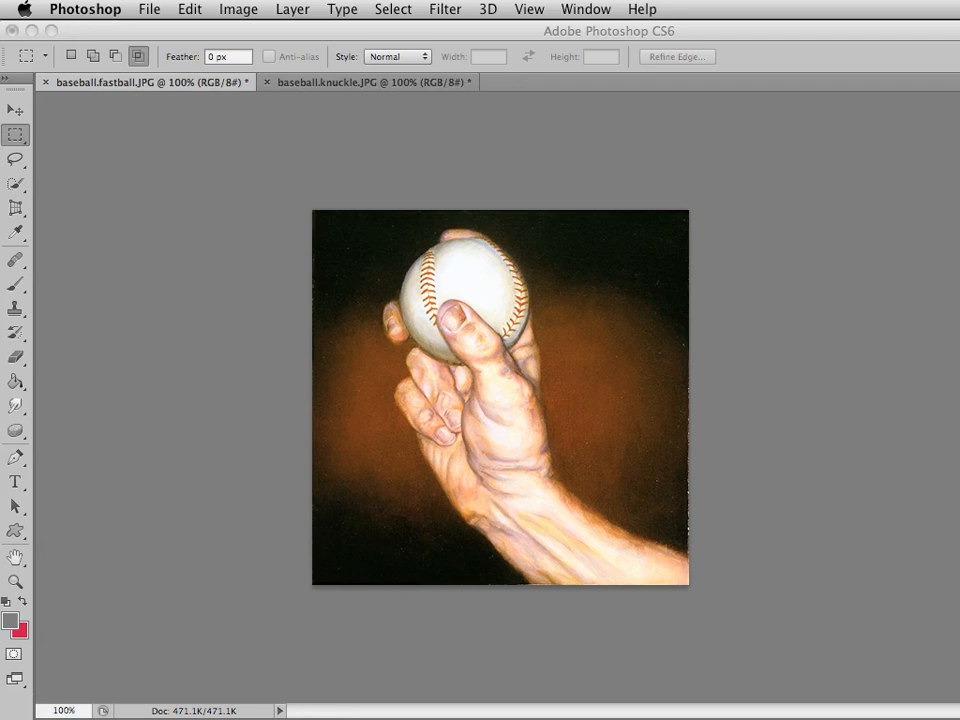
mouse_move(742, 580)
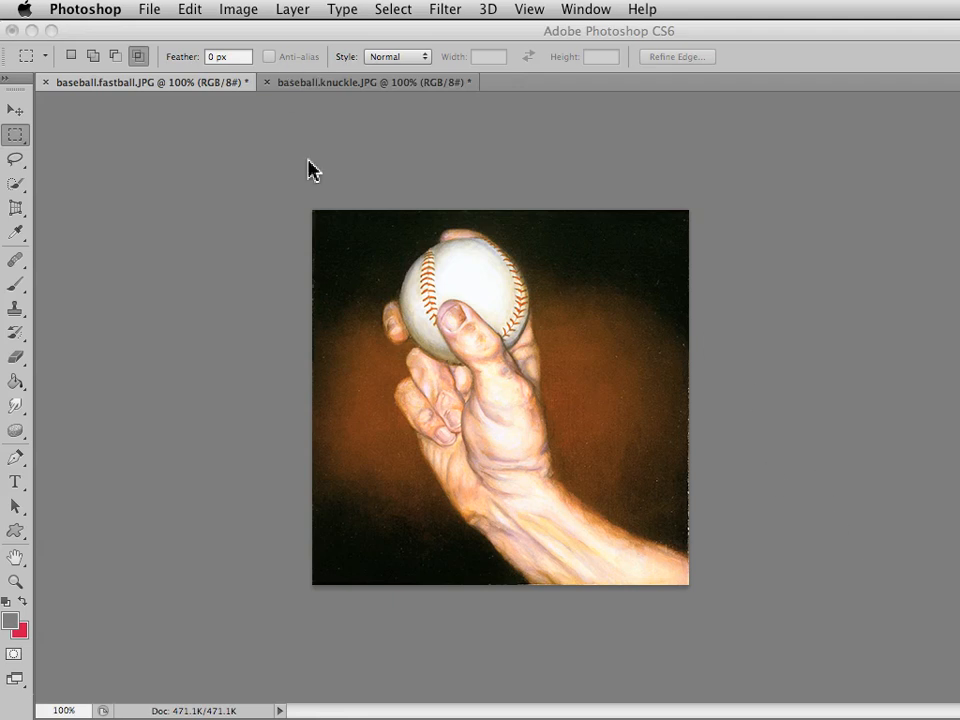
- Check Image Size: fastball is 402×400 px, knuckleball is 404×400 px
click(238, 9)
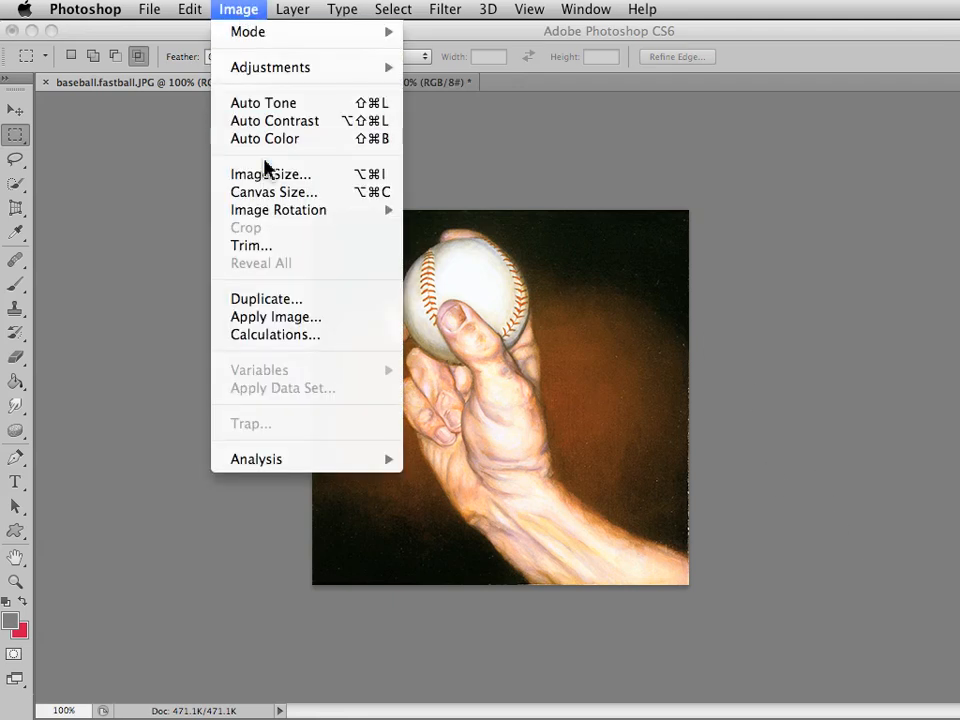
click(270, 173)
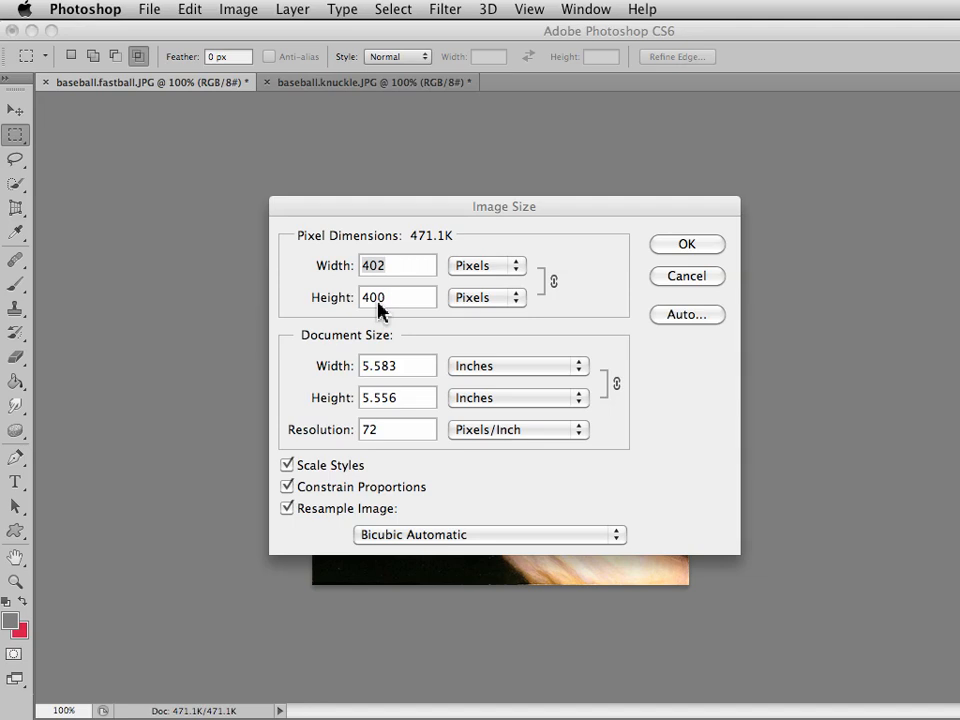
mouse_move(562, 280)
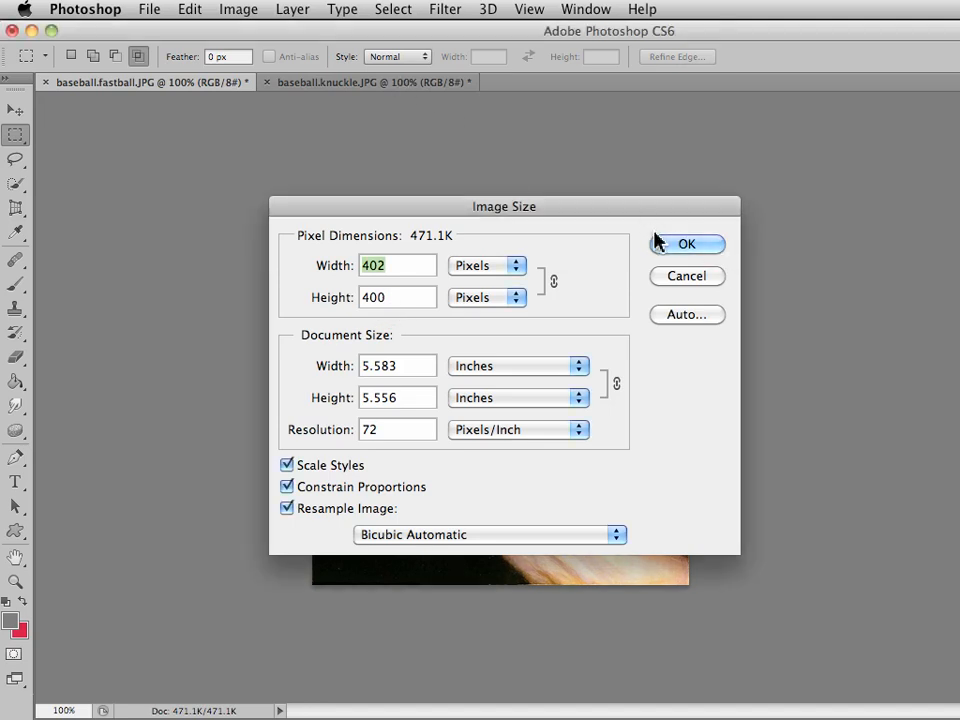
click(686, 244)
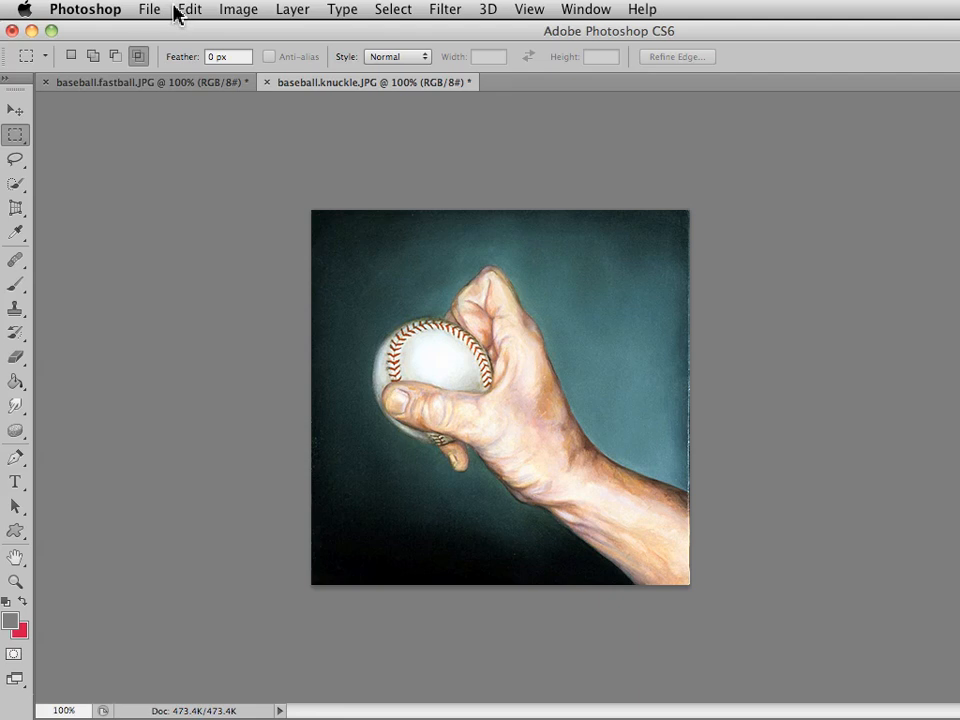
click(238, 9)
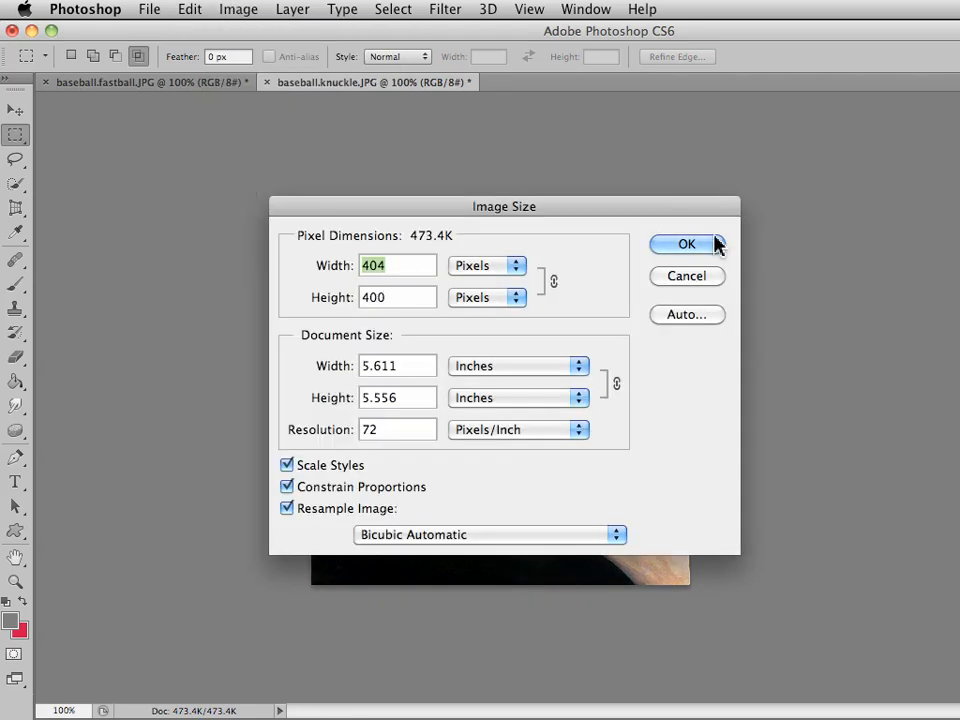
click(687, 244)
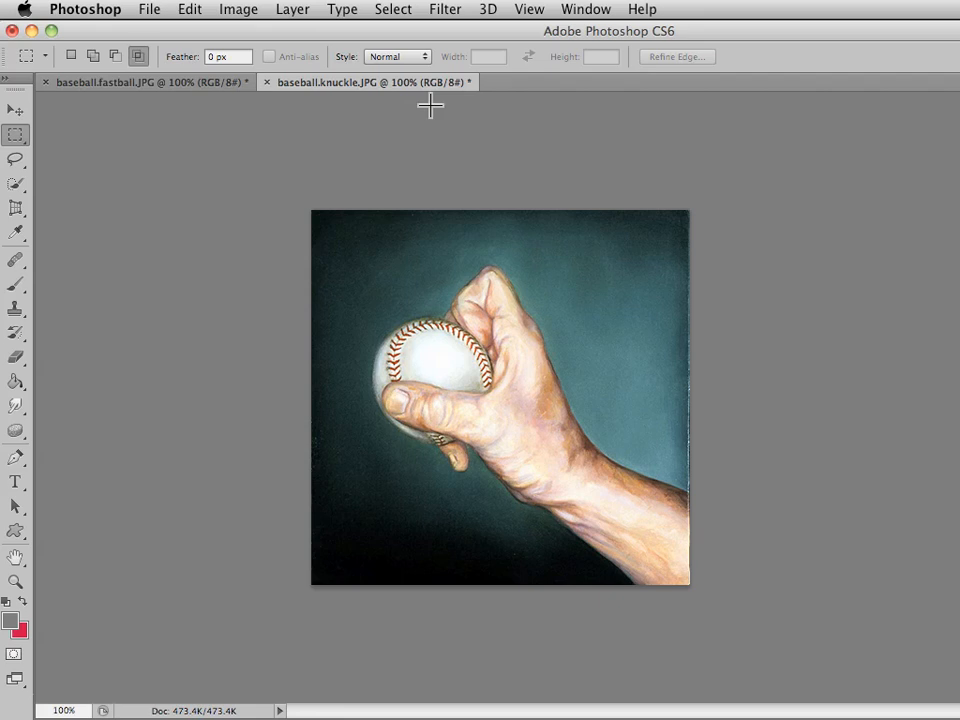
mouse_move(391, 116)
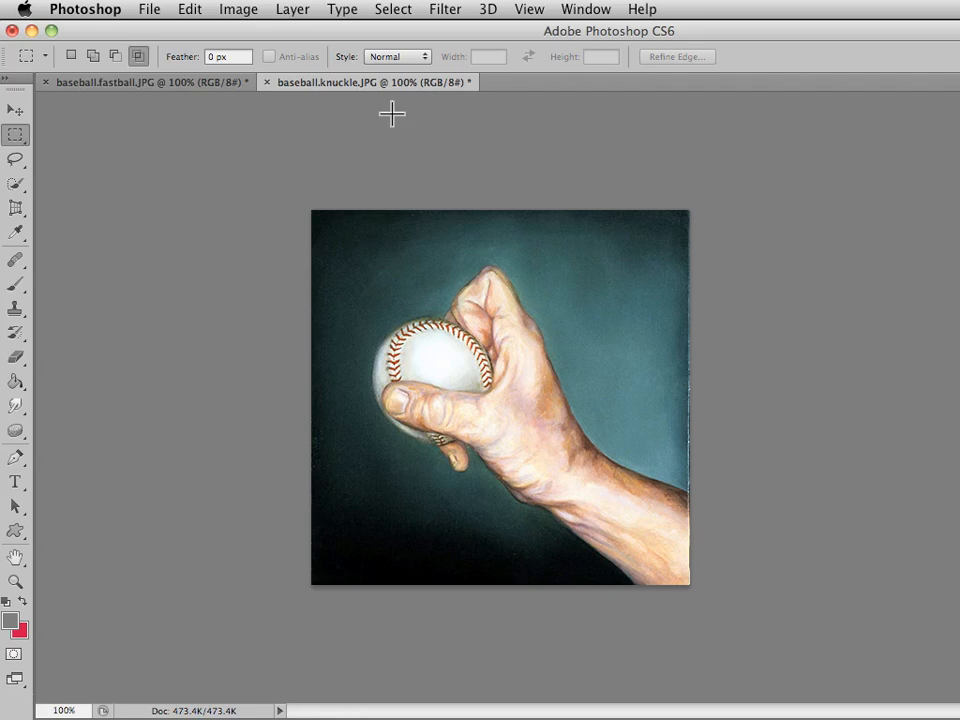
- Create a new 900×500-pixel document with a white background
click(149, 9)
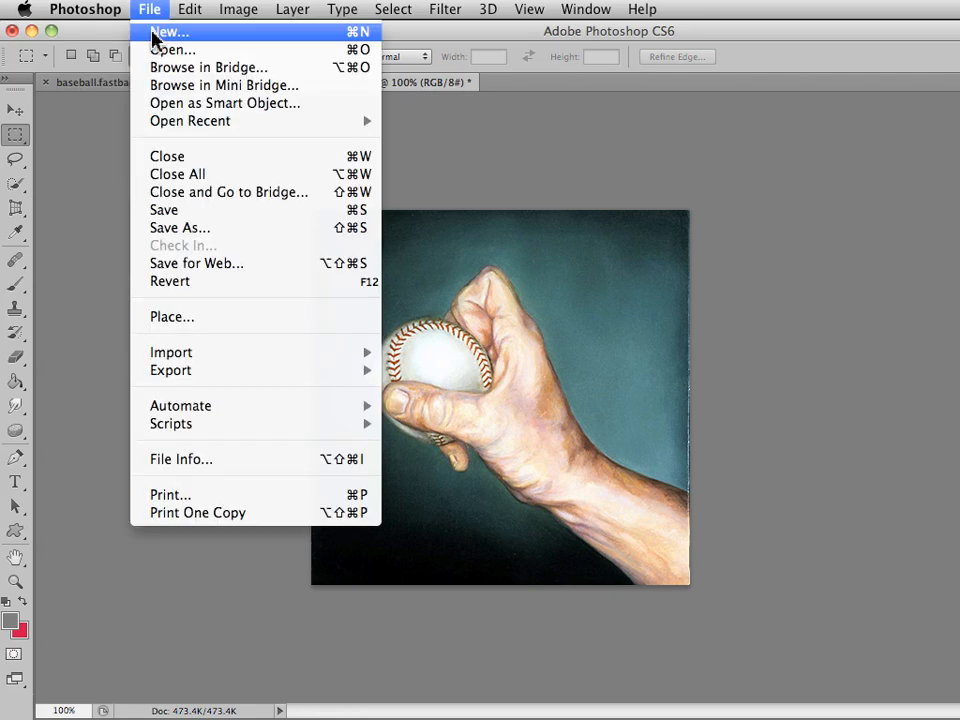
click(169, 32)
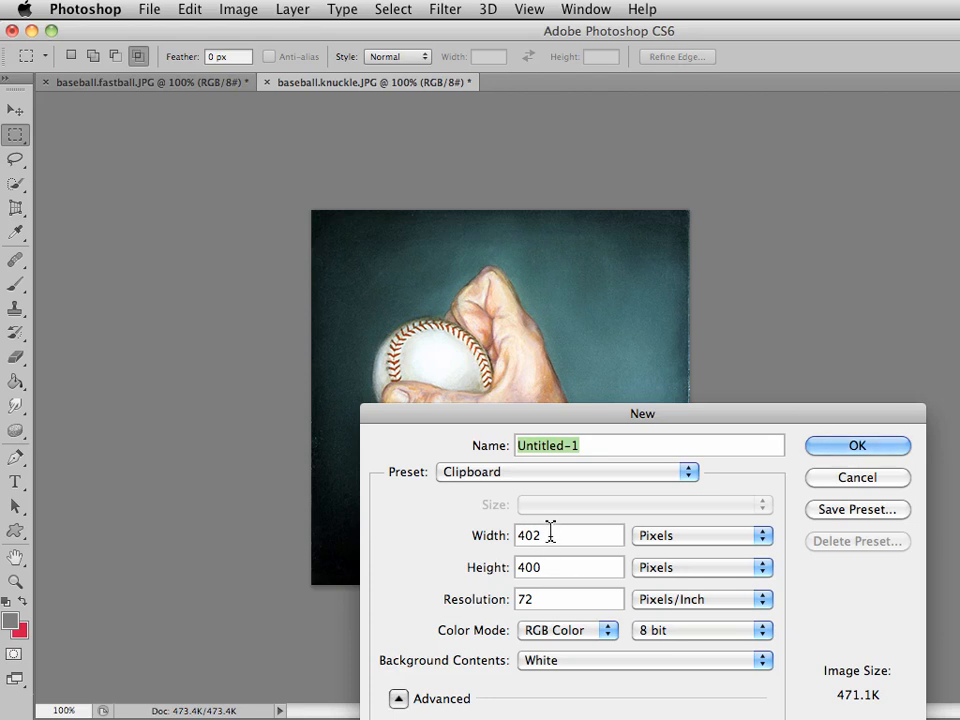
text(9)
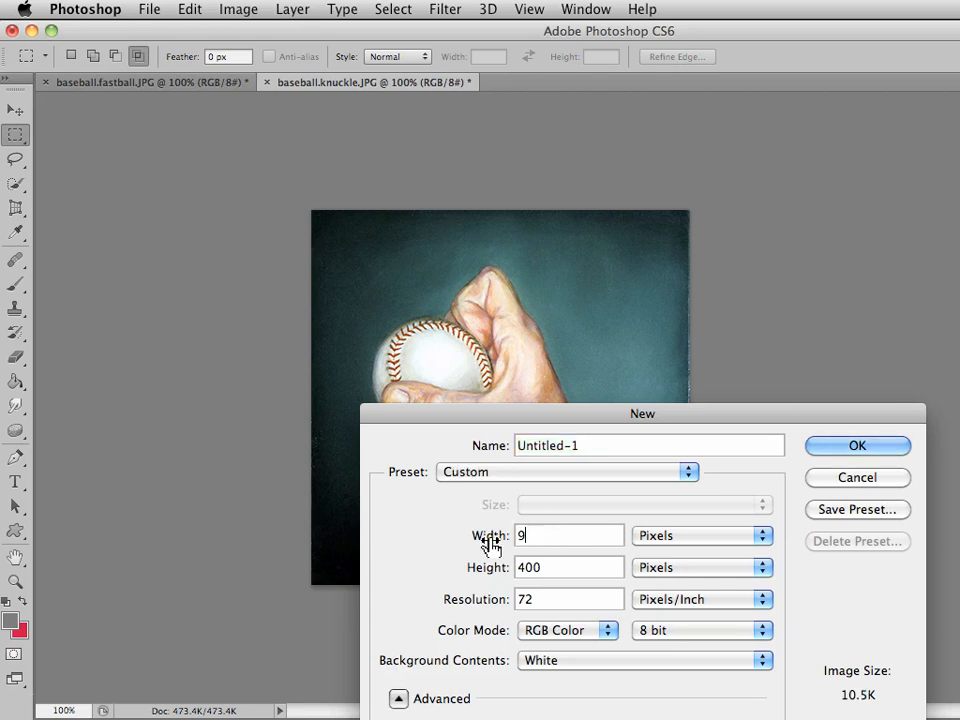
text(00)
click(569, 567)
text(500)
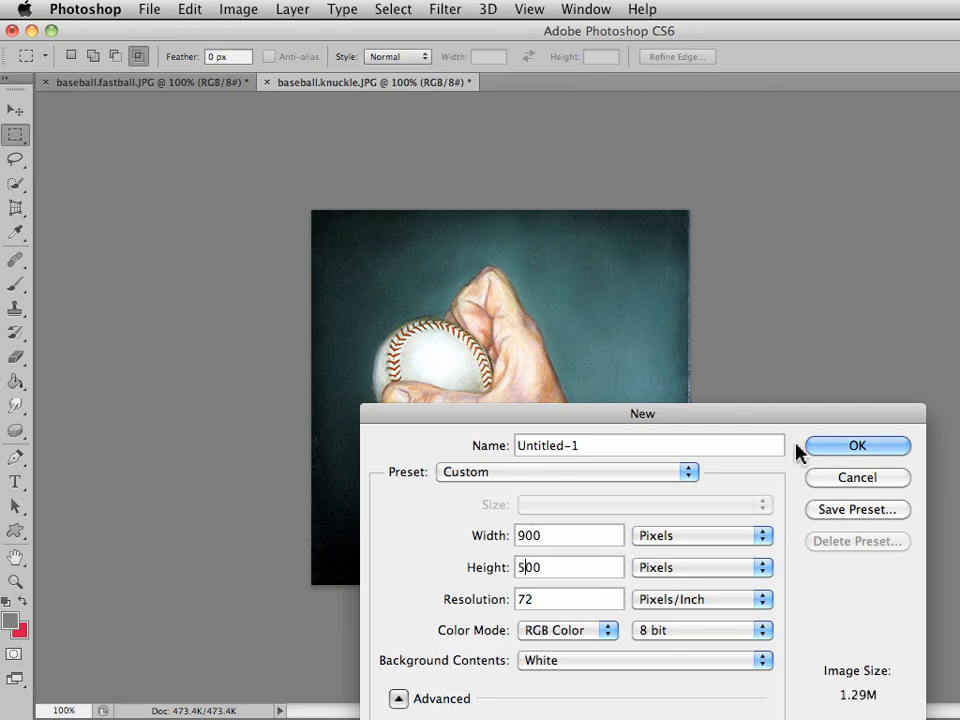
click(857, 445)
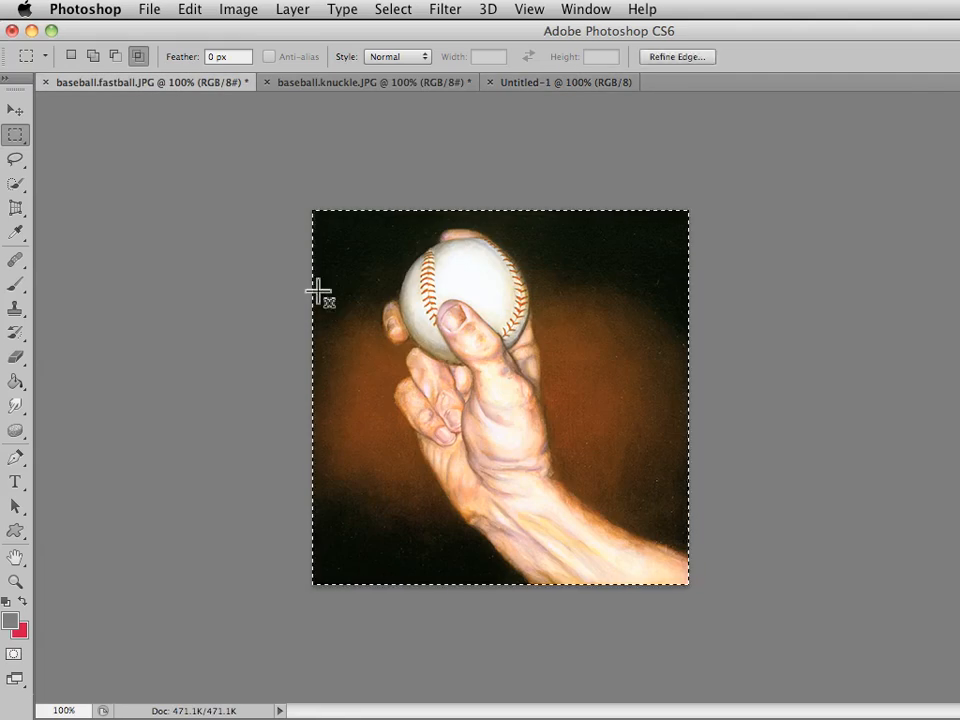
mouse_move(455, 135)
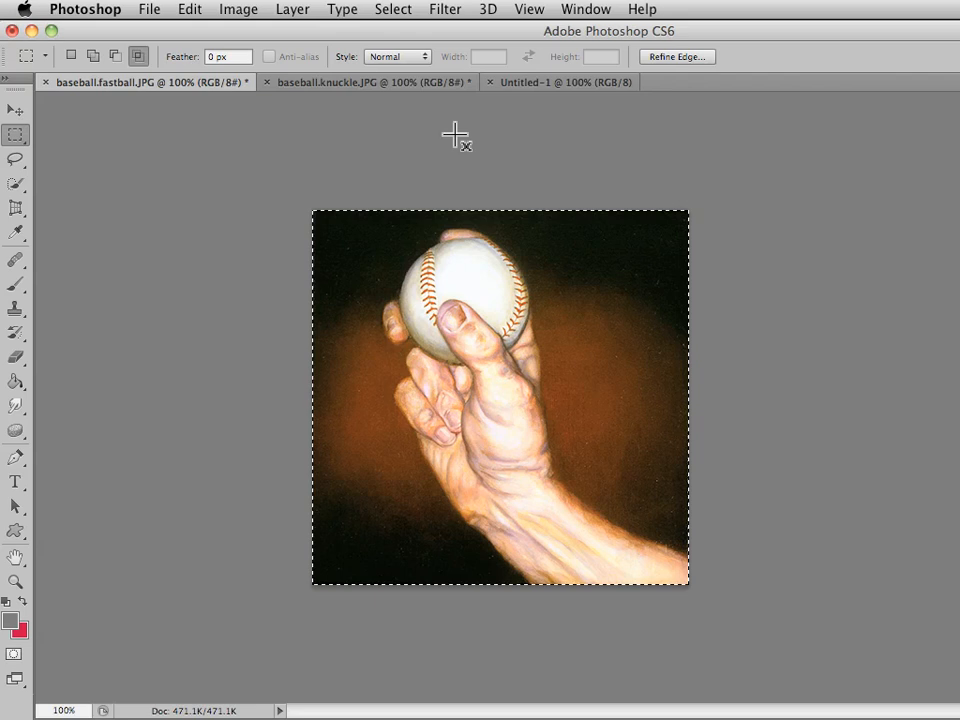
- Paste the fastball painting into Untitled-1 and drag it to the left side
click(558, 82)
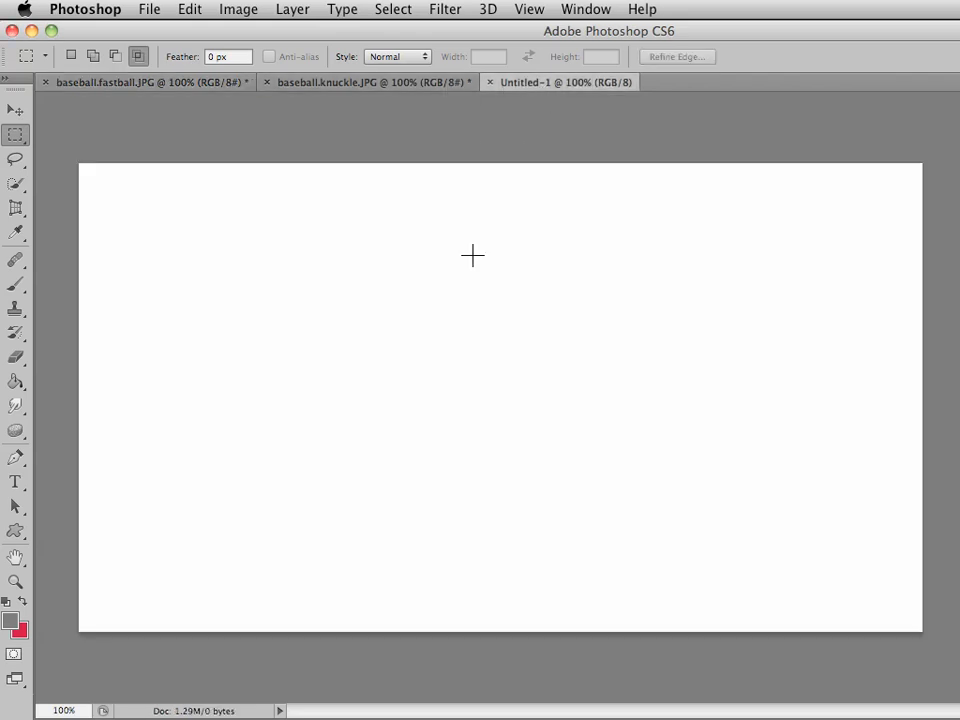
mouse_move(483, 440)
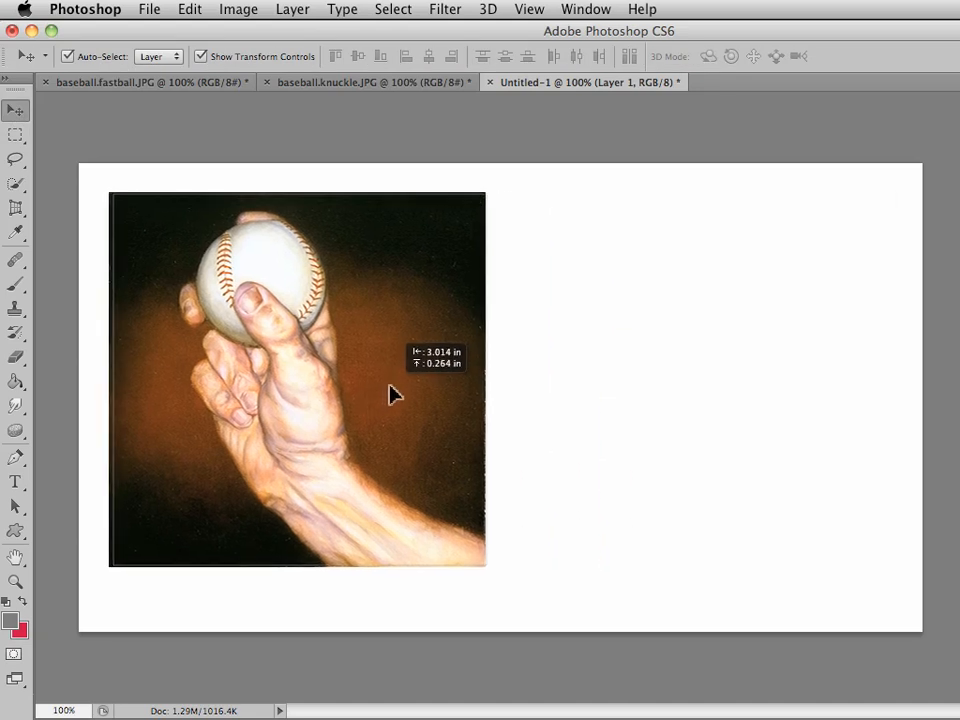
drag(395, 395, 388, 390)
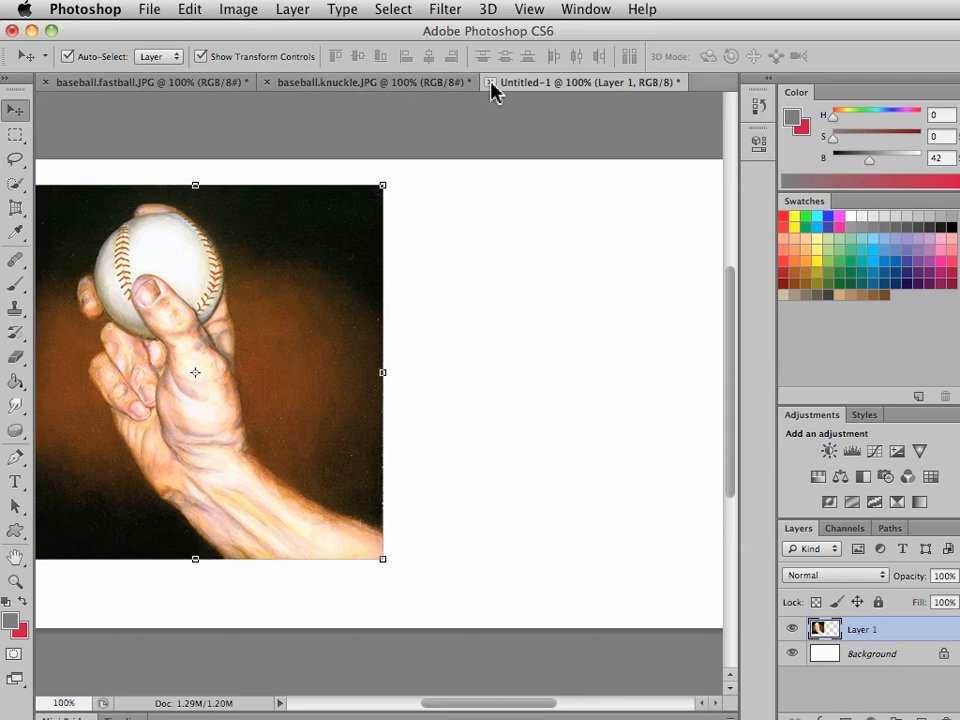
- Paste the knuckleball painting into Untitled-1 and drag it right of the fastball
click(370, 82)
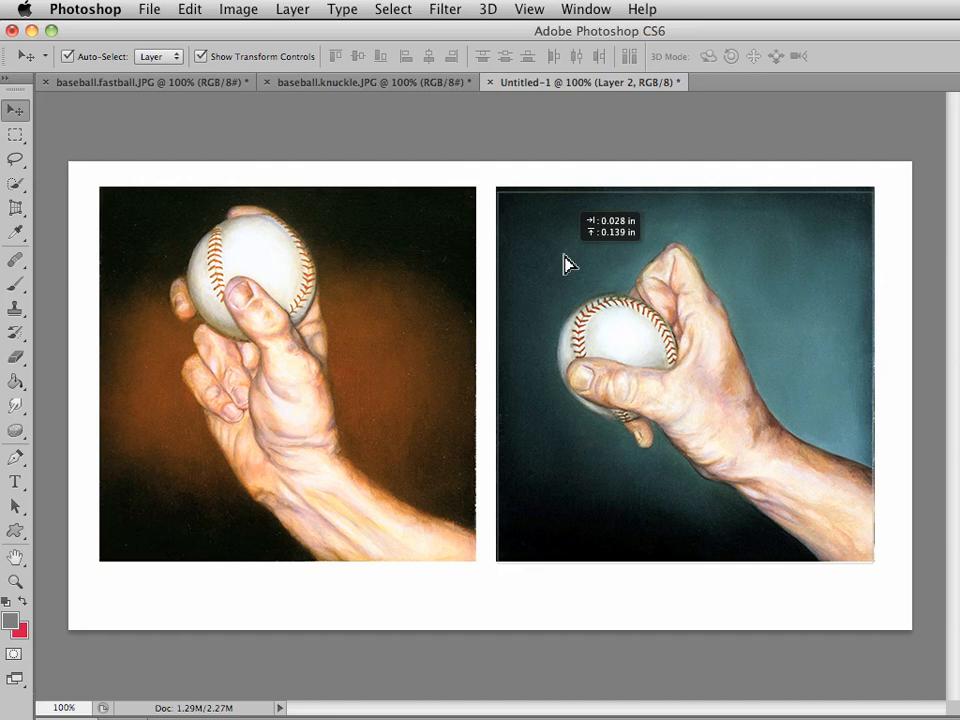
drag(570, 265, 580, 265)
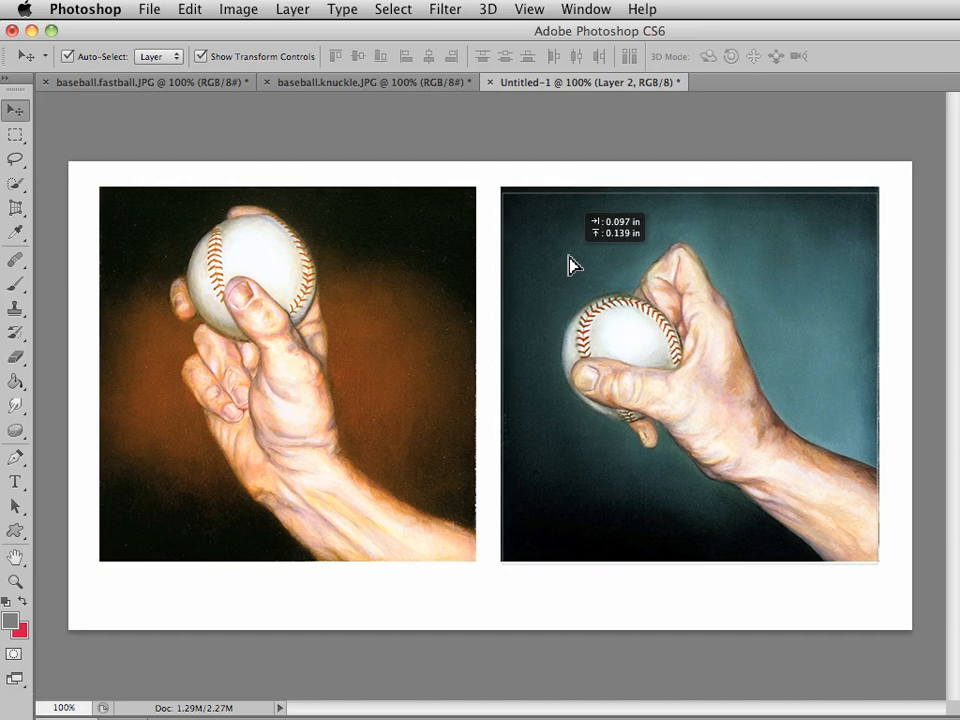
click(15, 135)
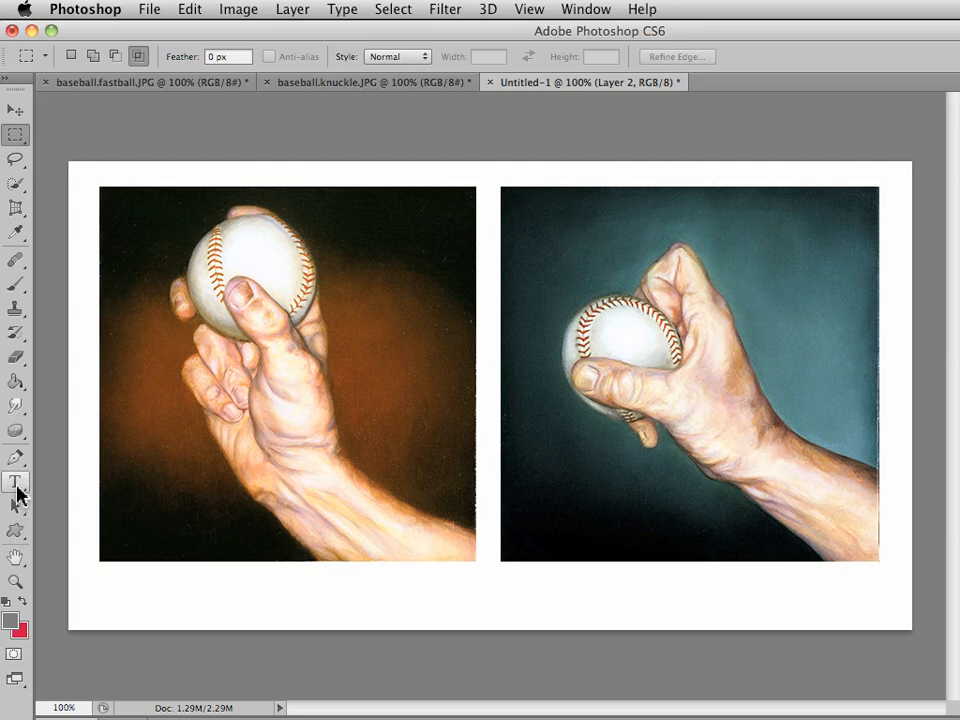
click(16, 482)
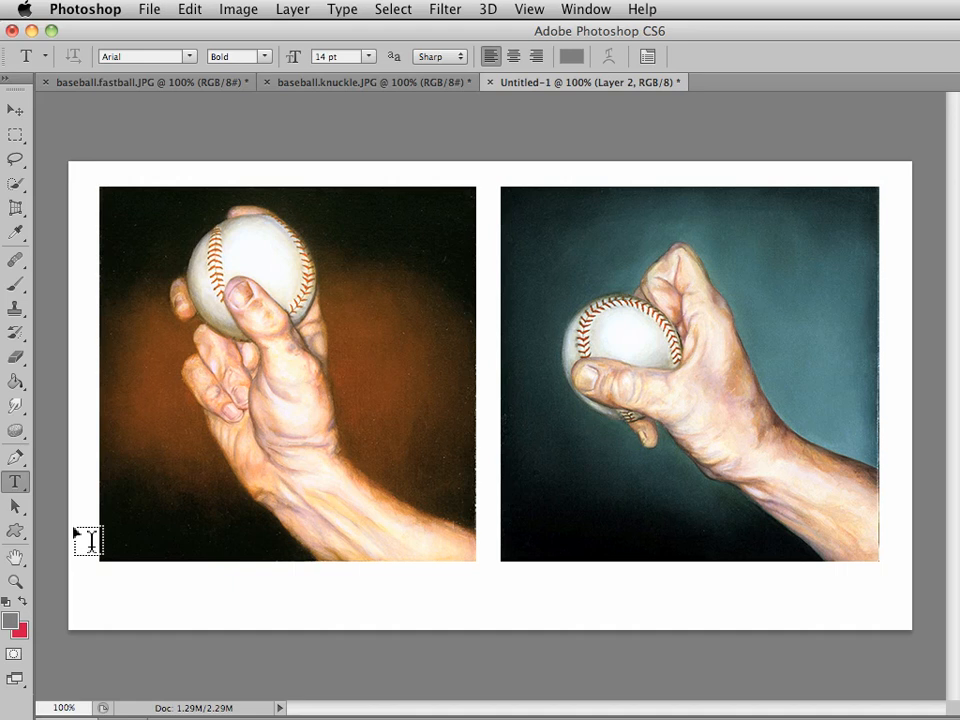
mouse_move(753, 585)
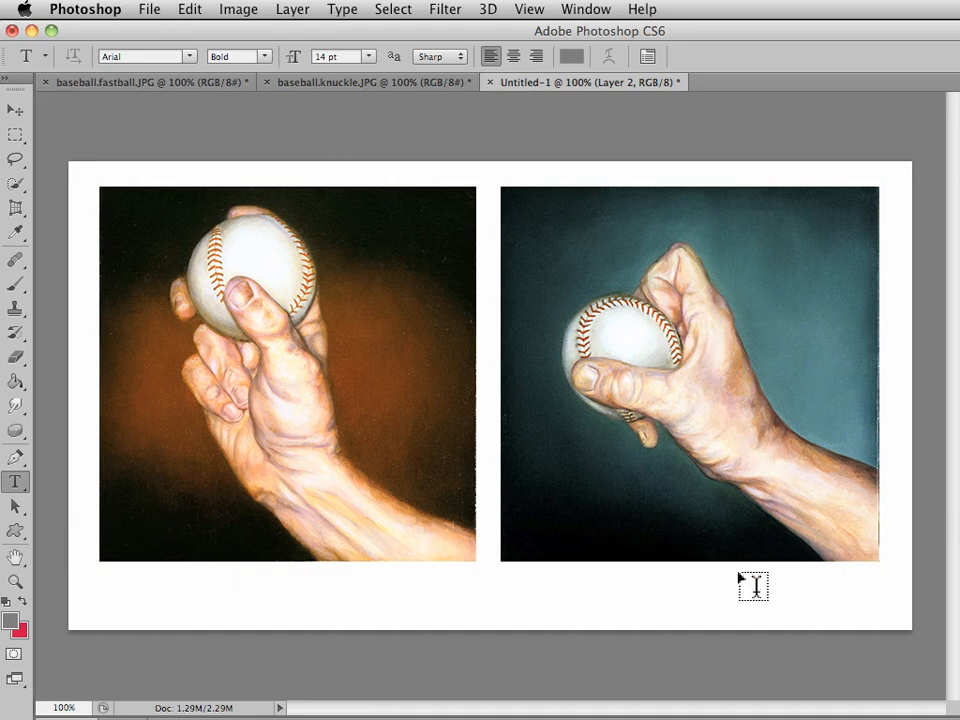
mouse_move(889, 610)
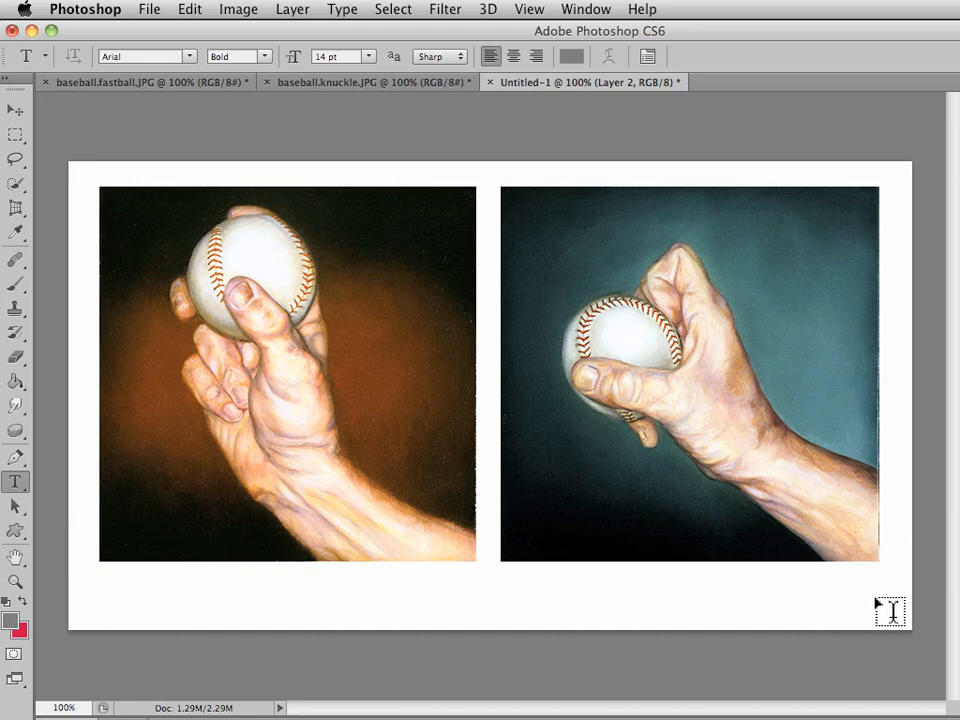
click(890, 610)
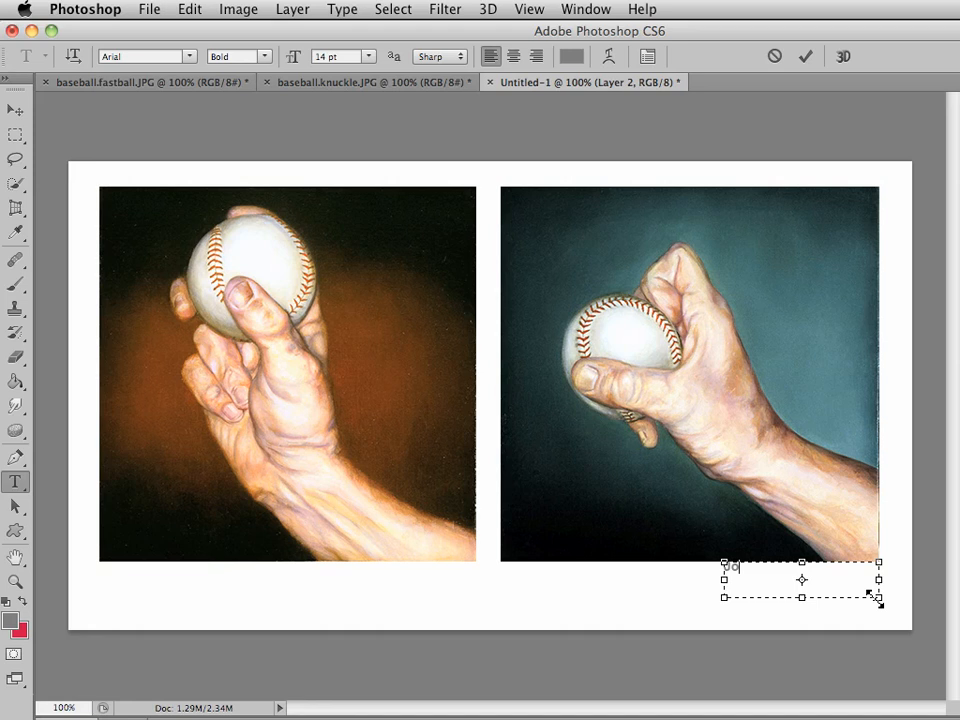
text(osephine Coniglio)
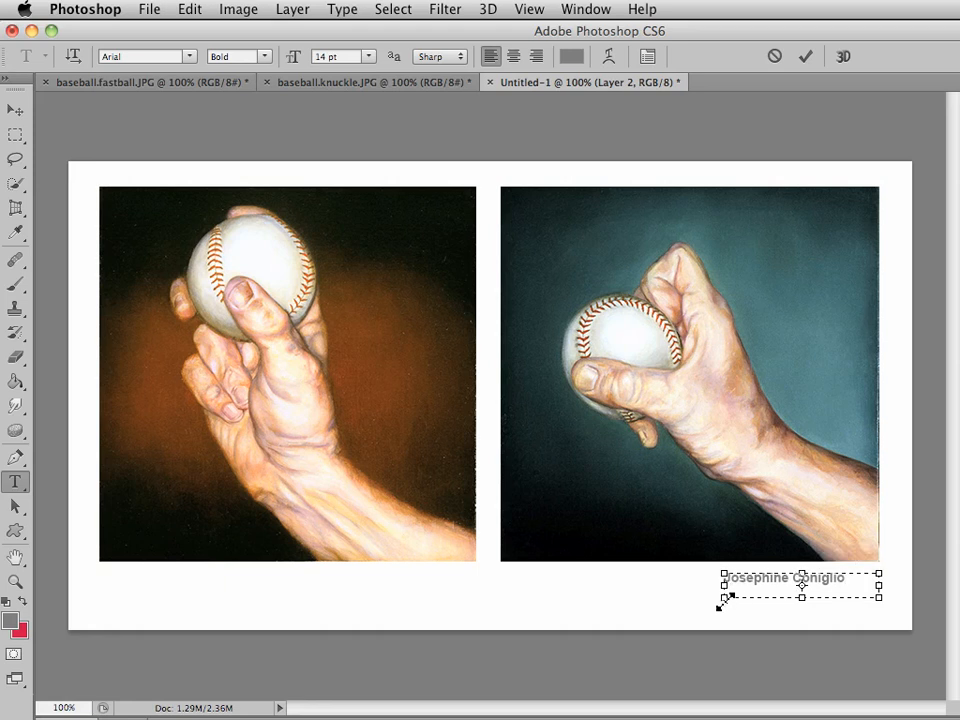
drag(723, 601, 740, 605)
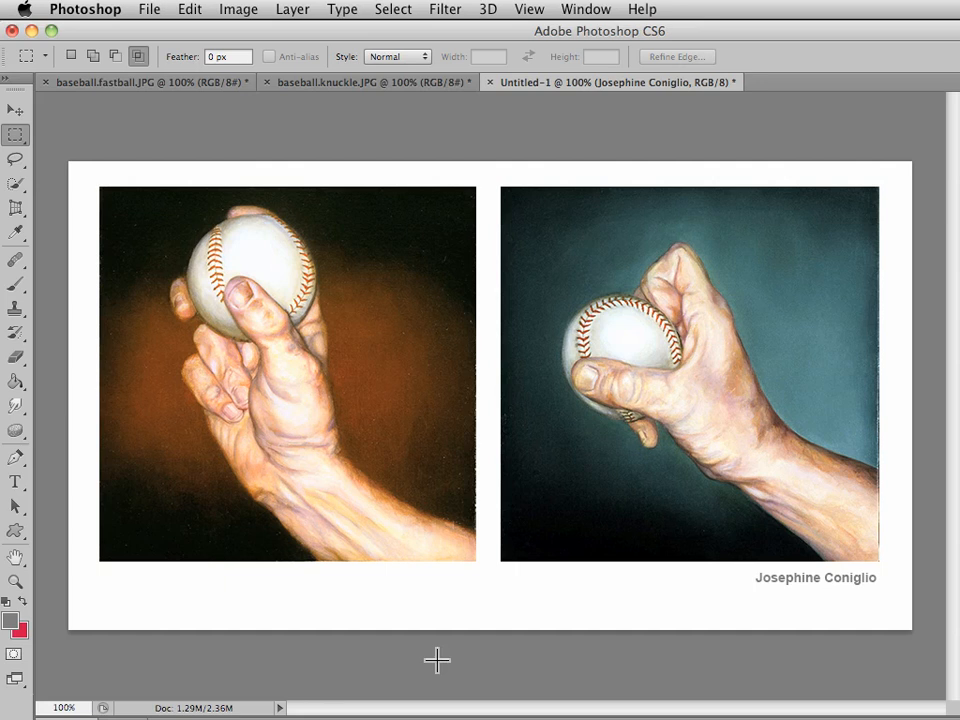
mouse_move(122, 12)
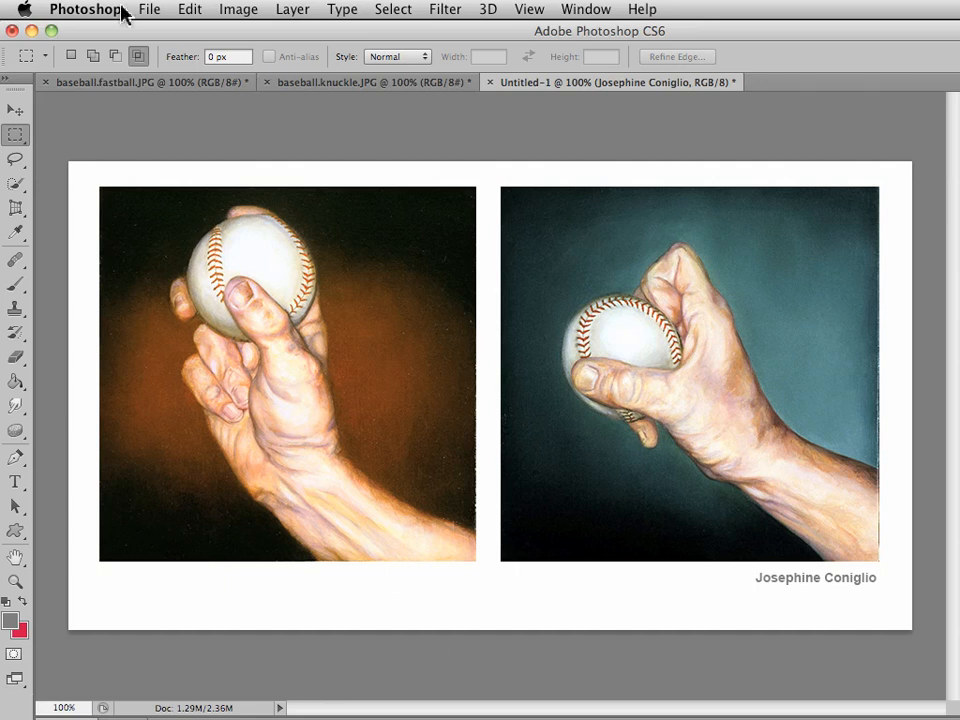
- Open Save for Web with the JPEG High preset, toggling Optimized off and on
click(149, 9)
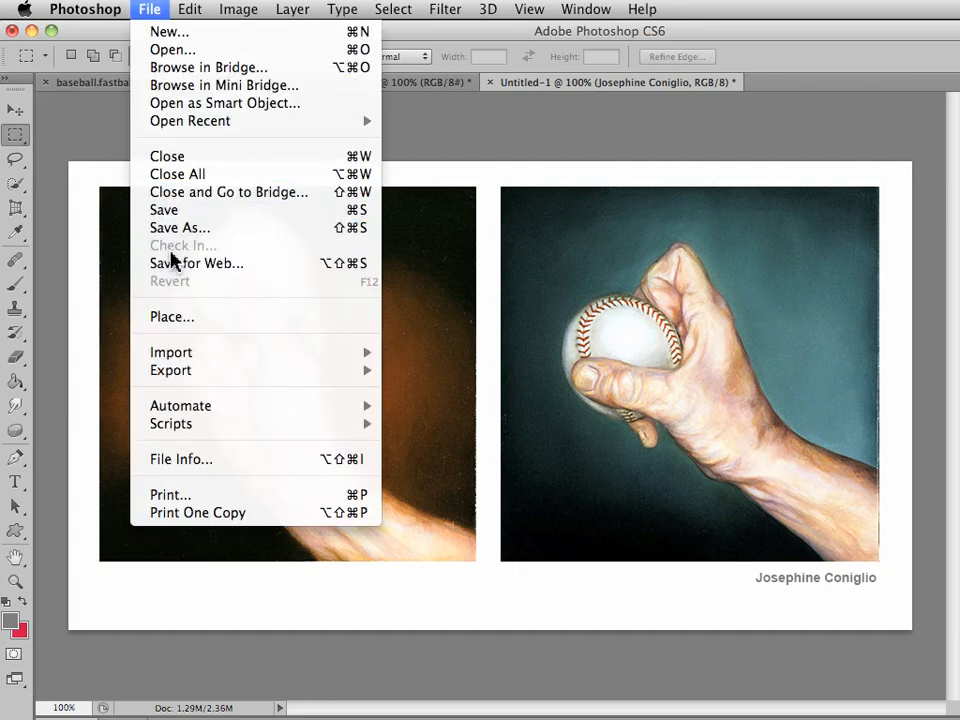
click(196, 263)
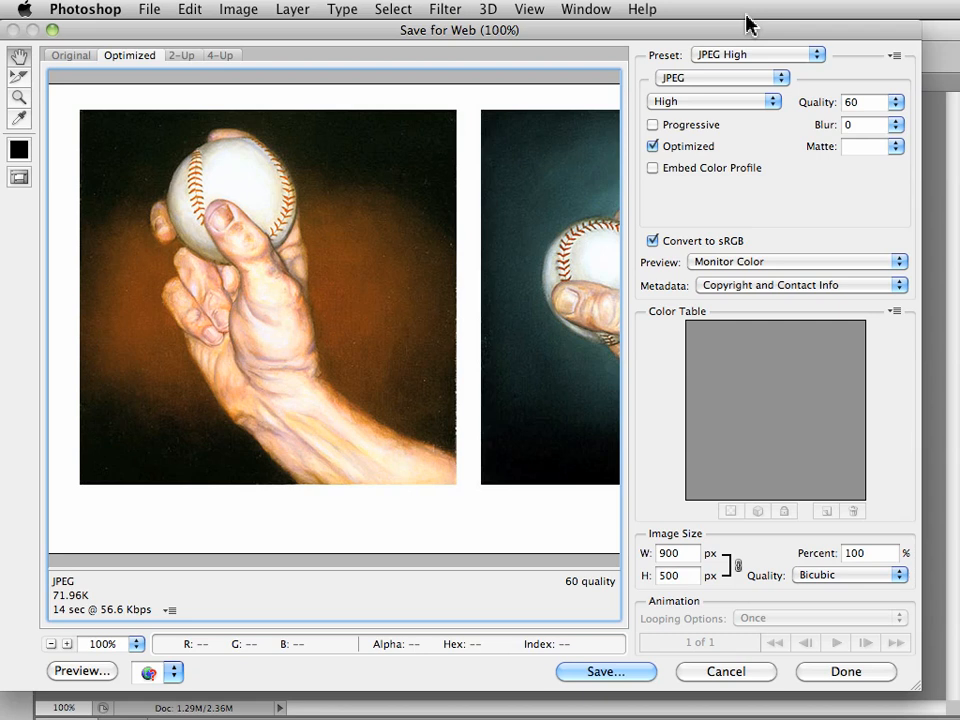
mouse_move(745, 55)
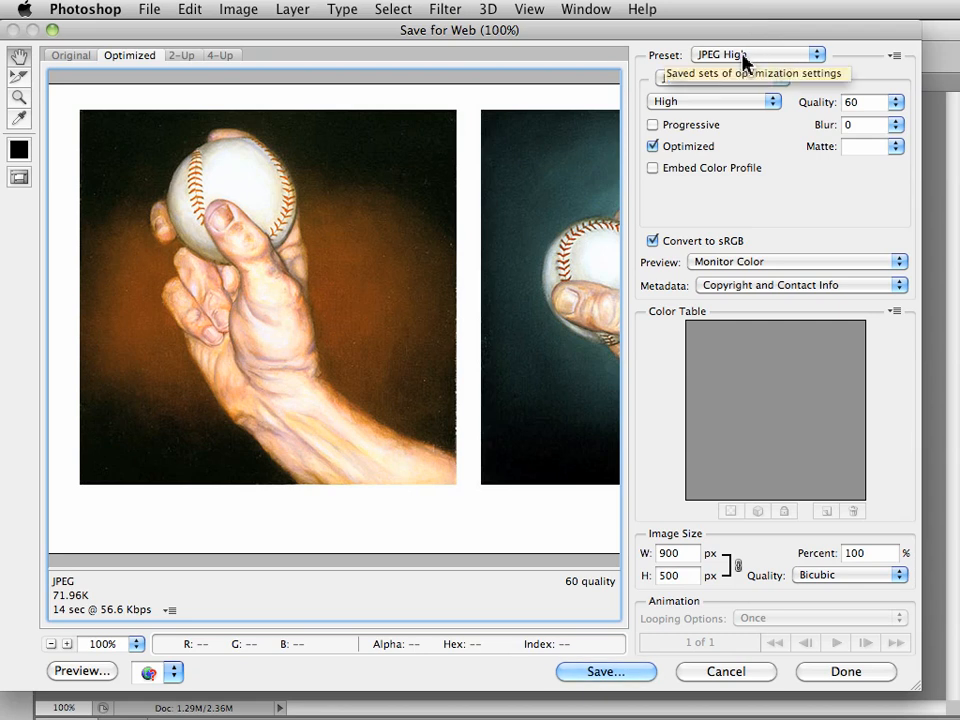
mouse_move(695, 89)
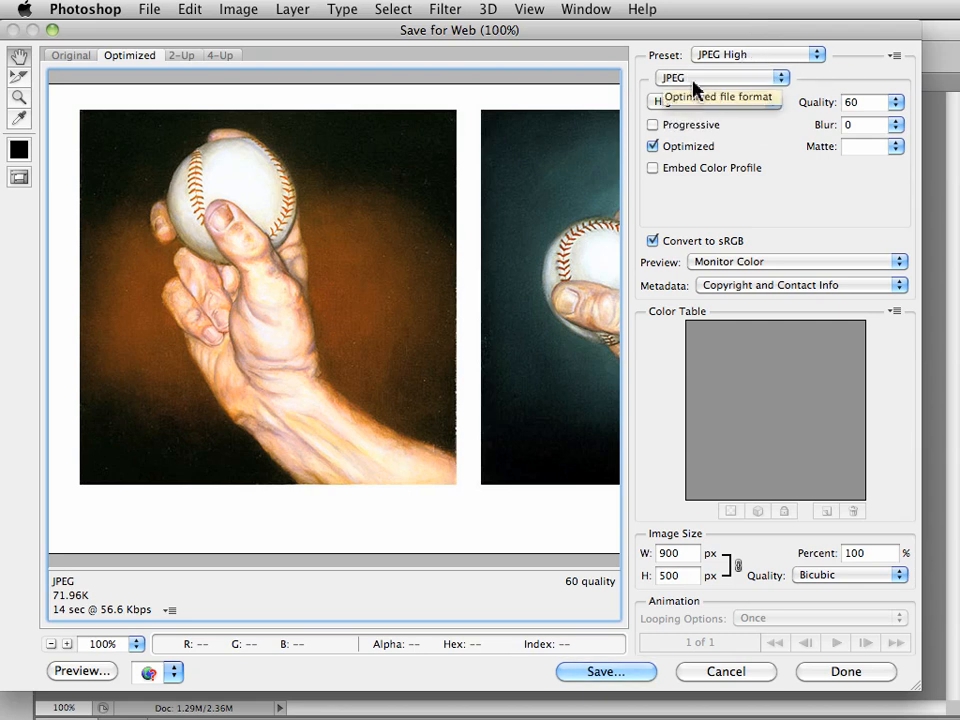
mouse_move(667, 172)
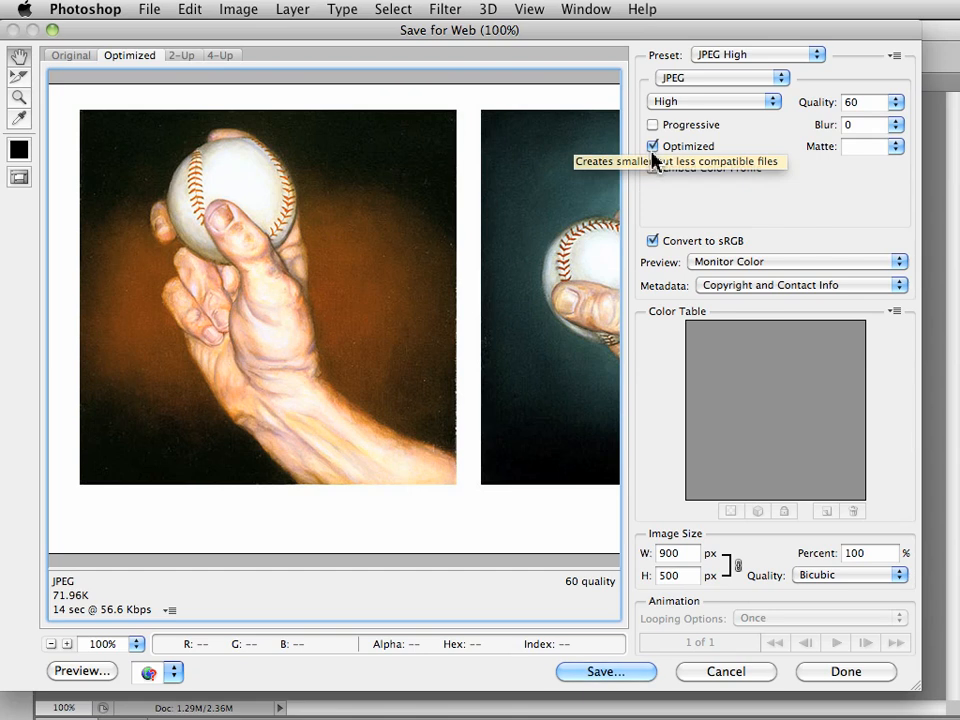
click(653, 146)
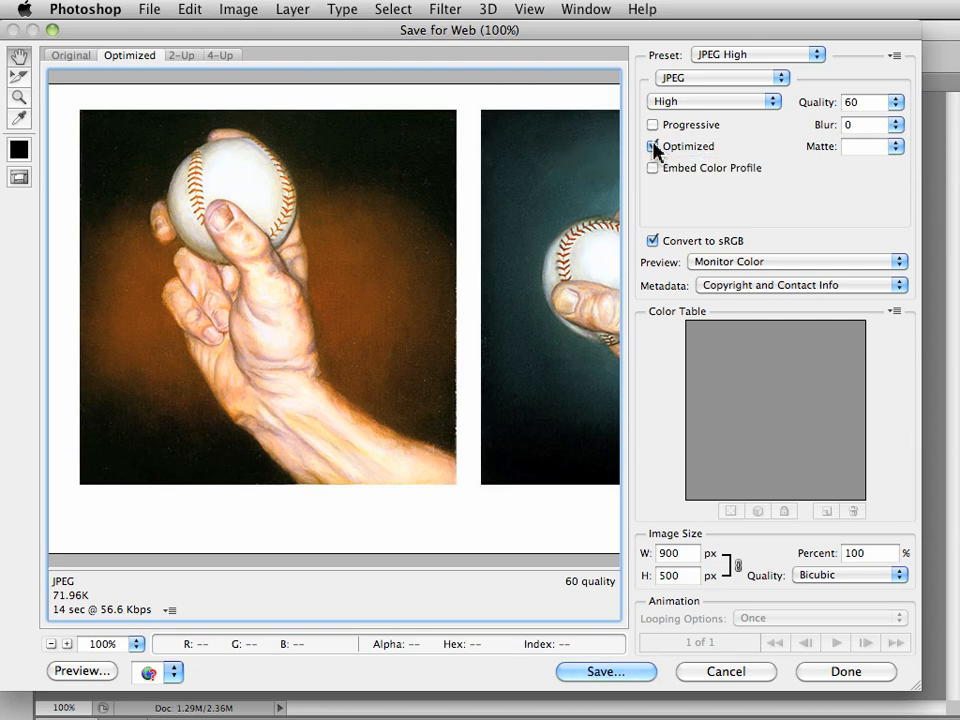
click(653, 146)
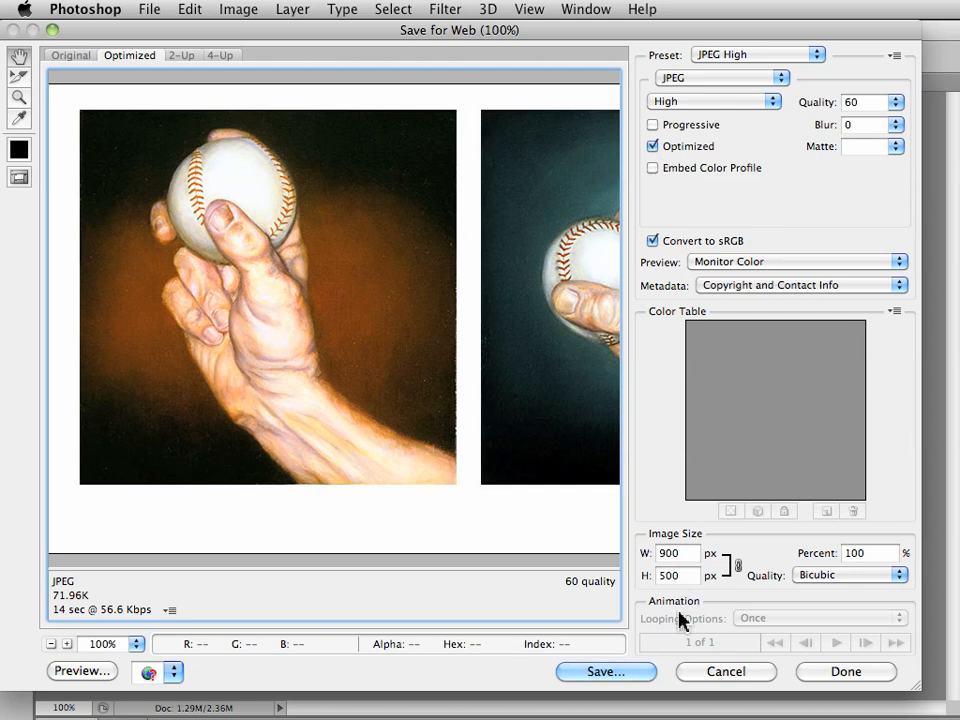
mouse_move(678, 553)
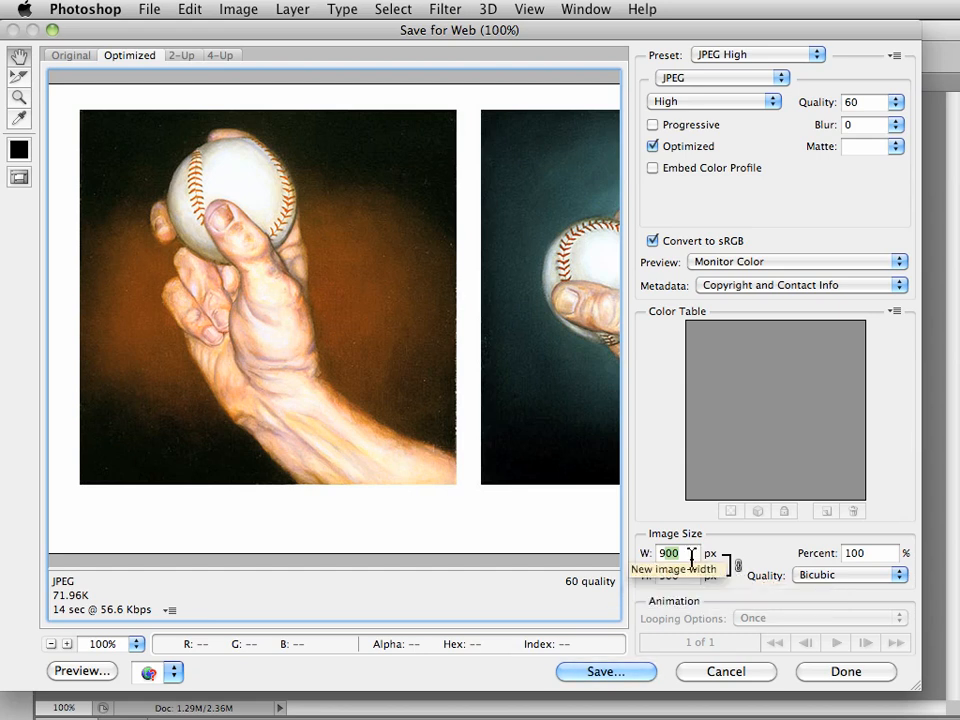
- Resize the web export to 800×444 pixels and begin saving
text(80)
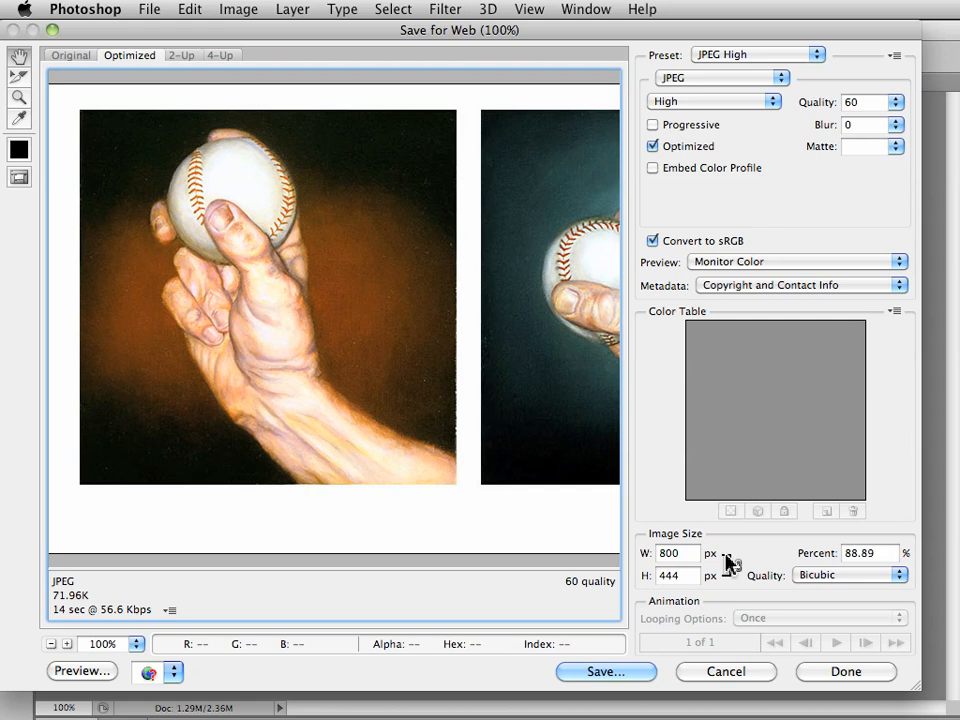
mouse_move(695, 573)
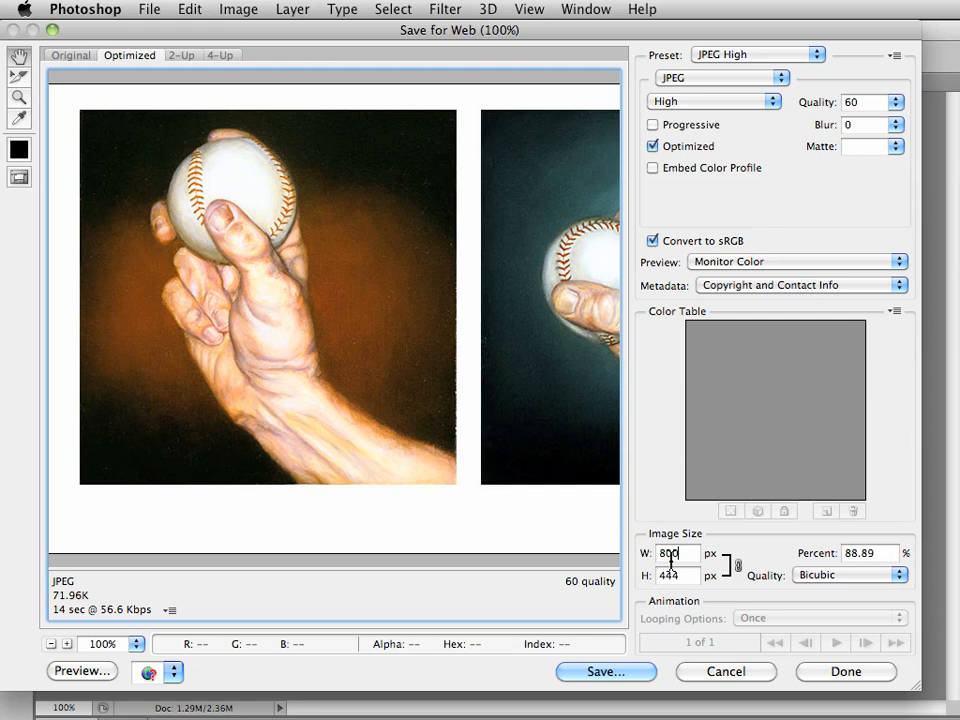
mouse_move(731, 565)
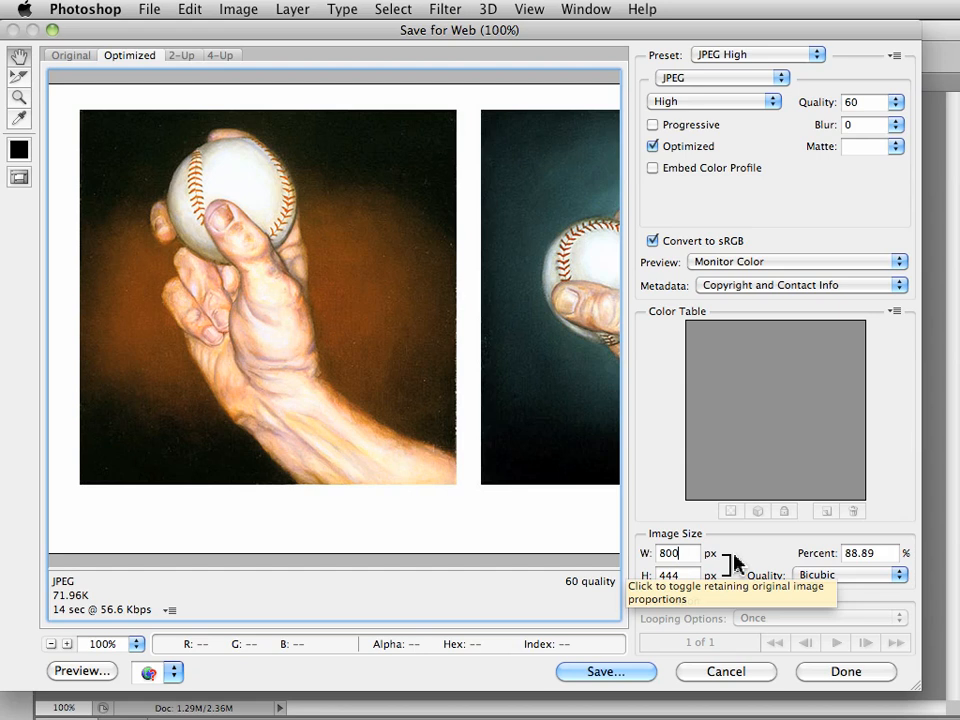
mouse_move(750, 572)
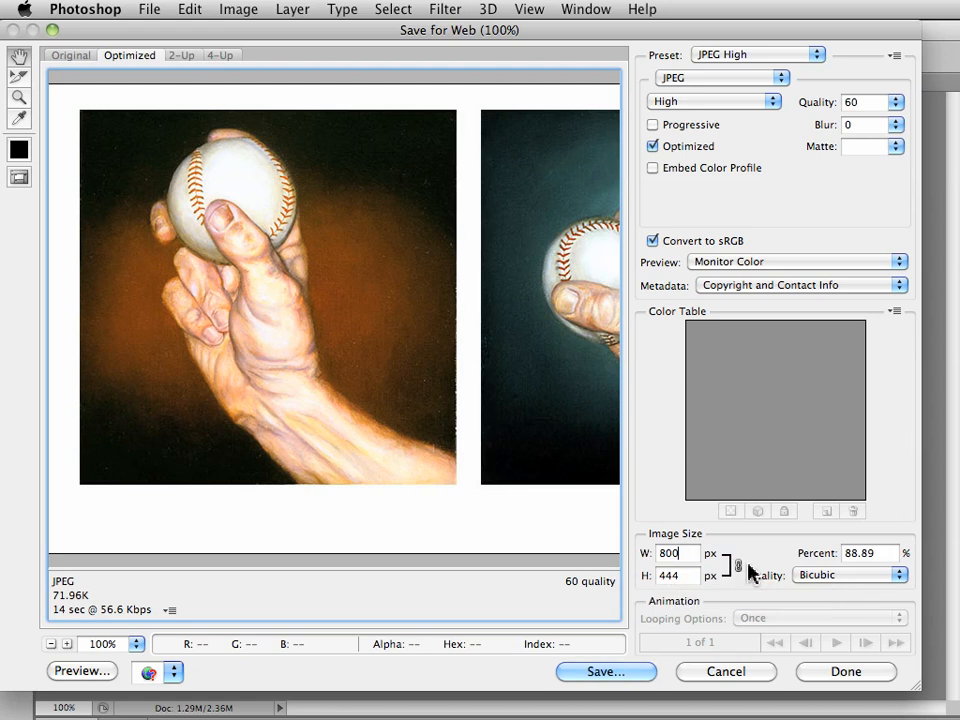
click(605, 671)
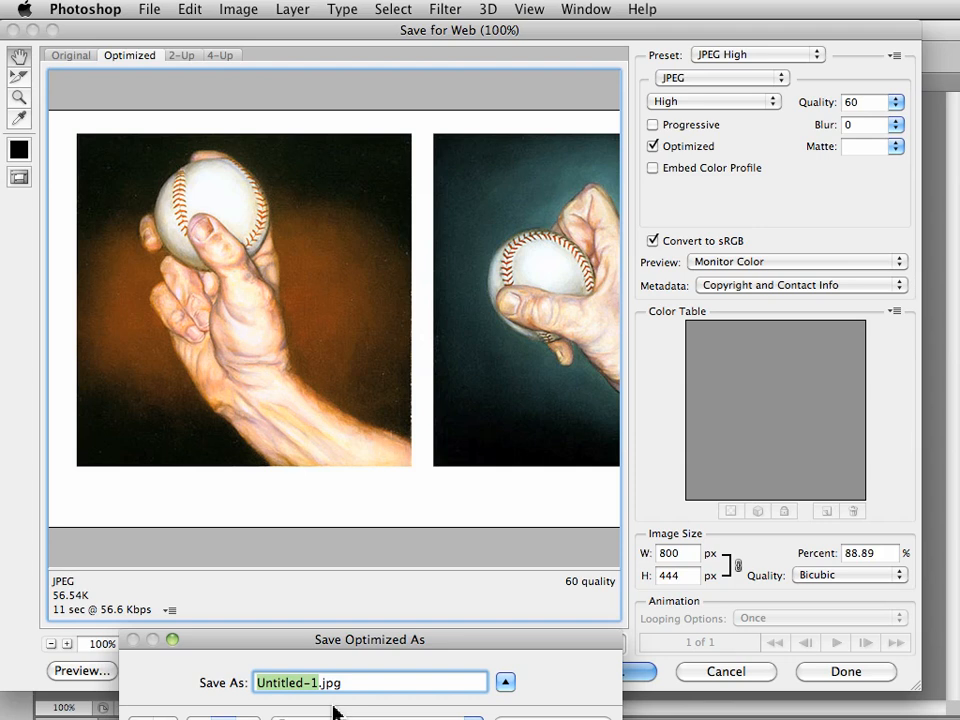
mouse_move(330, 705)
text(Coniglio)
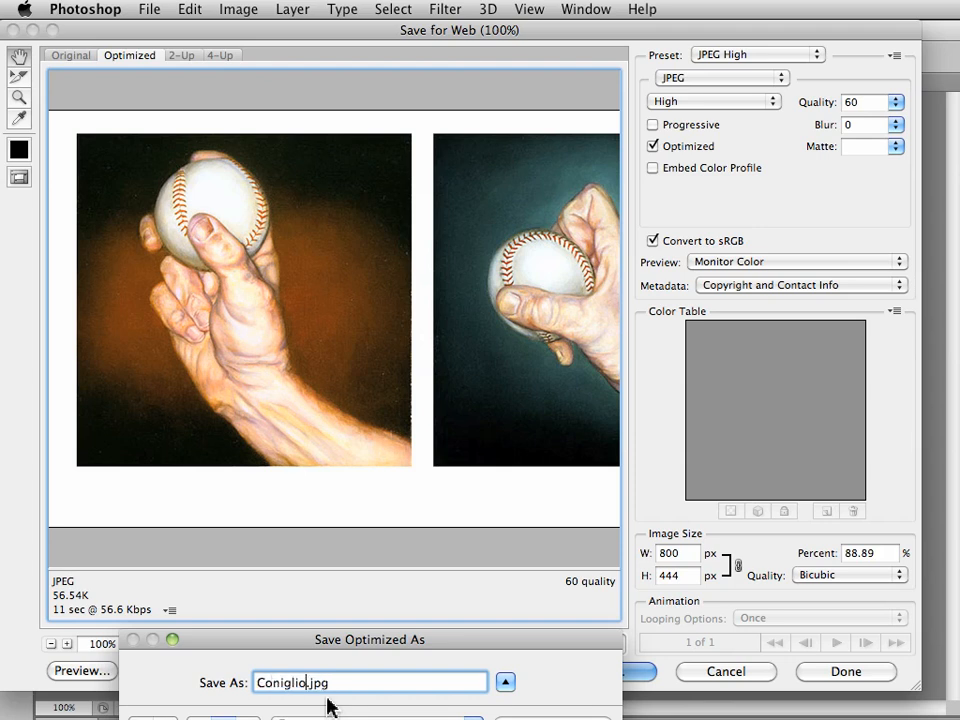
- Enter the artist-name file name and save the JPEG
text(_Josephine_W1A3)
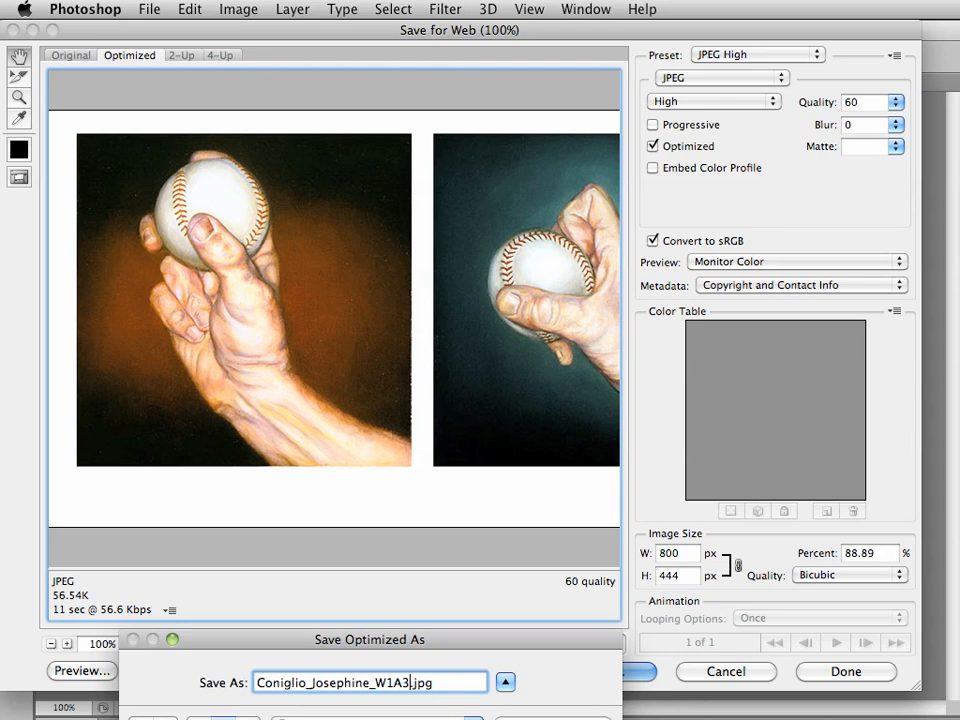
click(604, 671)
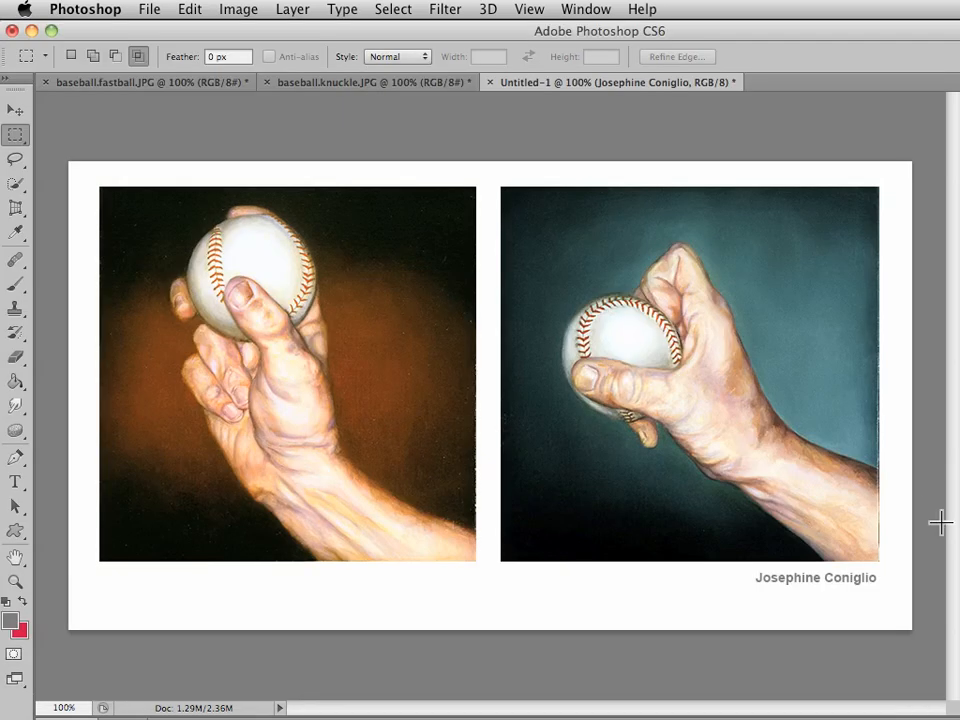
mouse_move(240, 133)
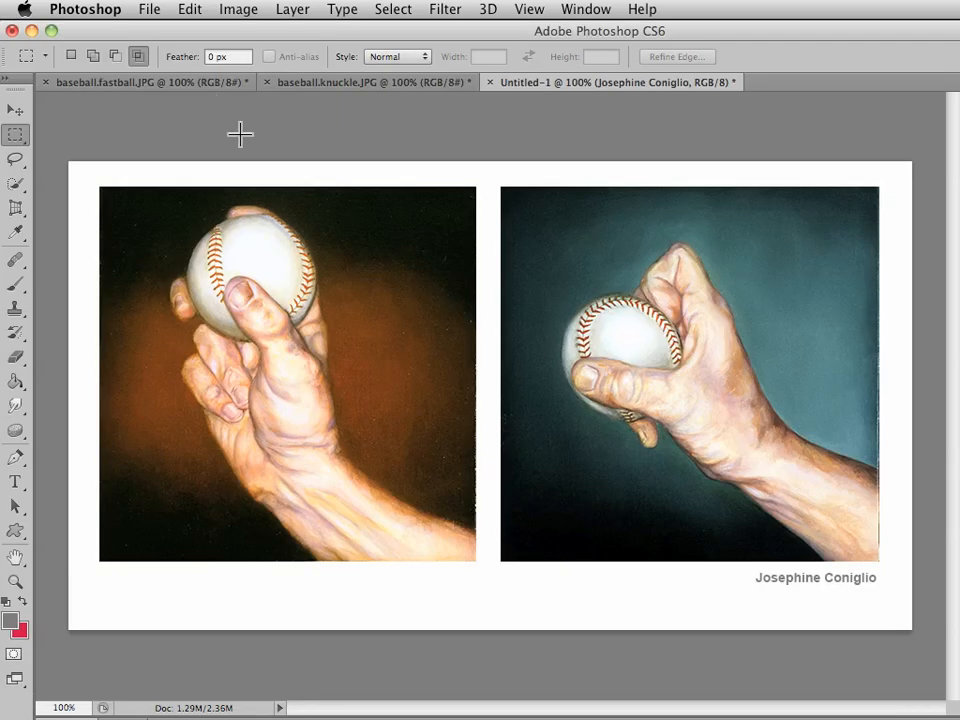